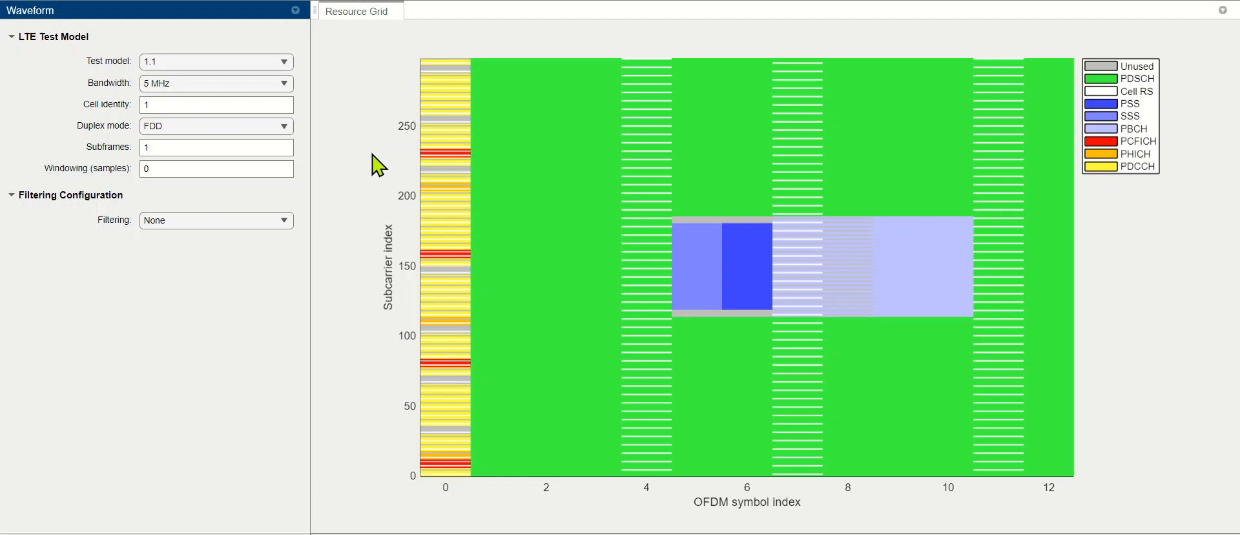
{"action": "mouse_move", "coordinate": [193, 64]}
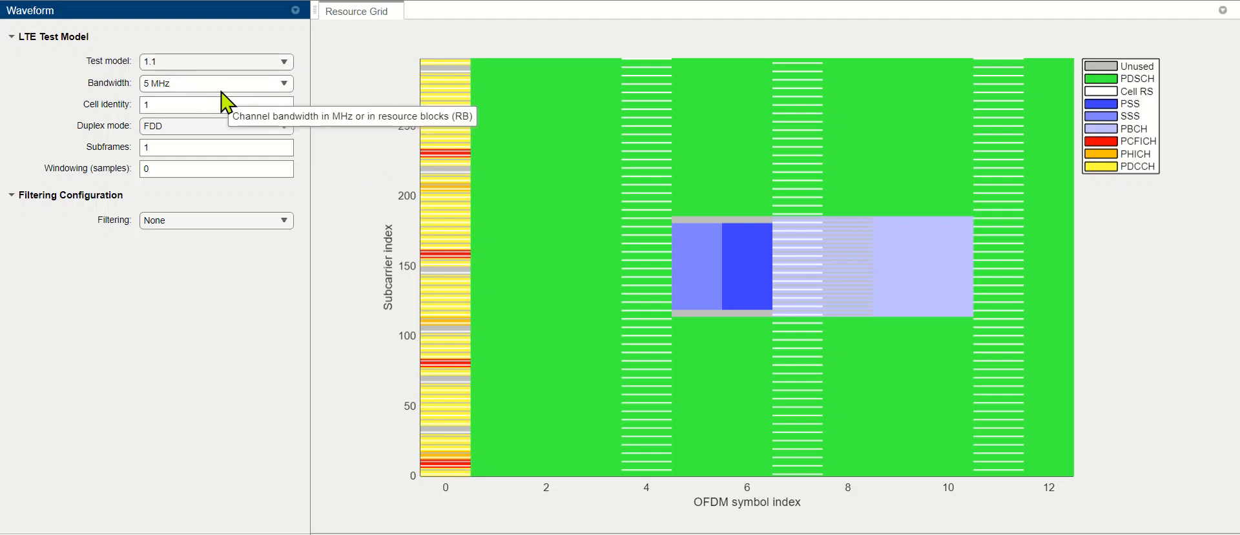
{"action": "mouse_move", "coordinate": [335, 170]}
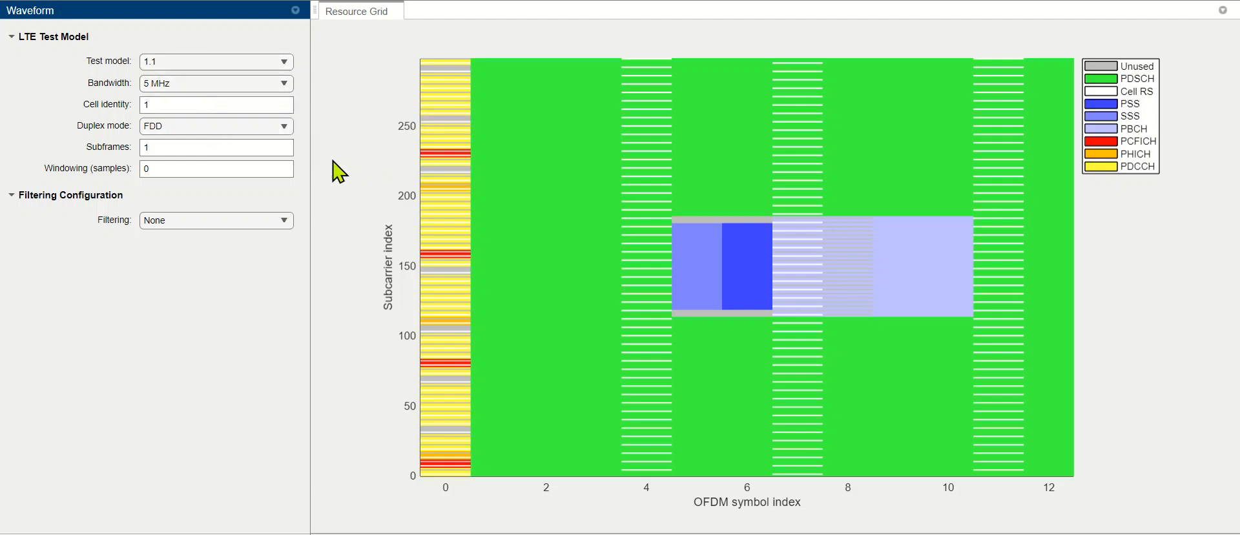
{"action": "mouse_move", "coordinate": [408, 250]}
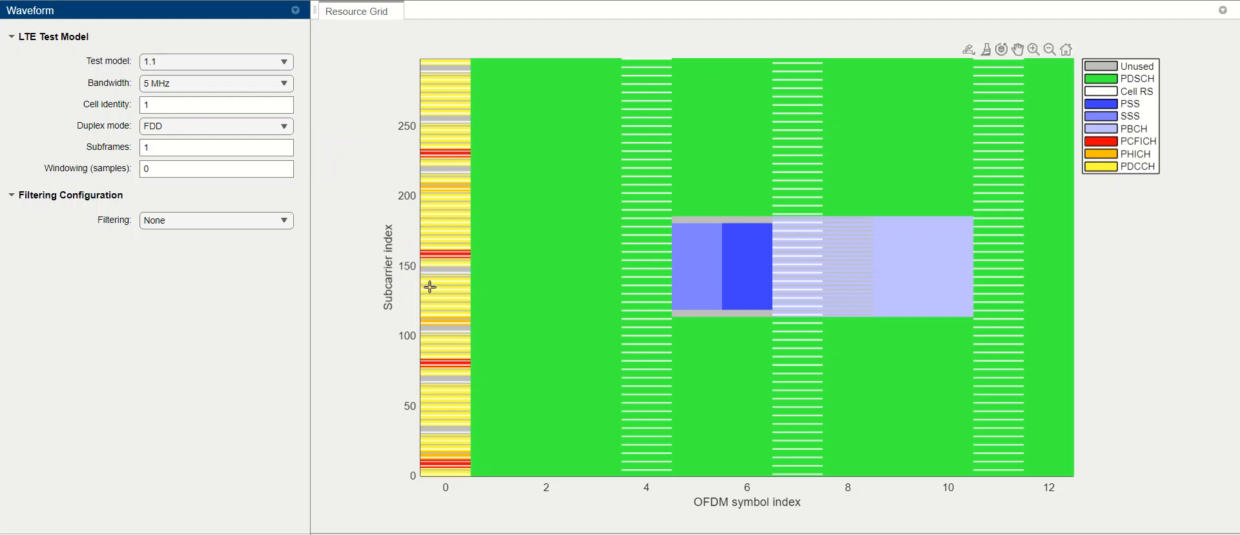
{"action": "mouse_move", "coordinate": [450, 460]}
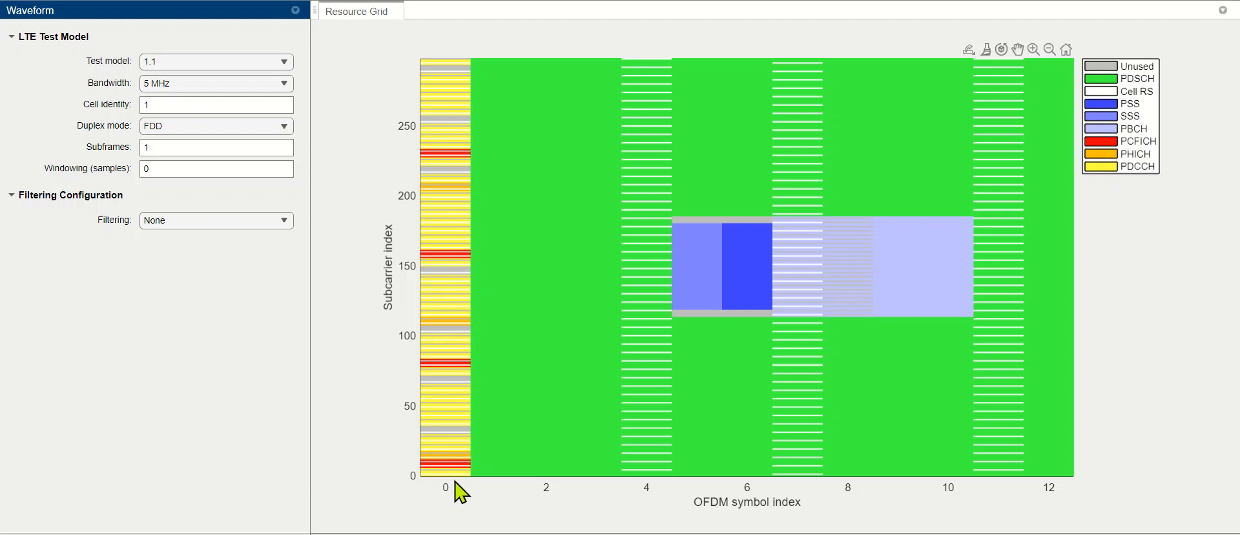
Switch to the 3GPP PDF and highlight the 5 MHz control-channel symbol count in the table.
{"action": "key", "text": "alt+tab"}
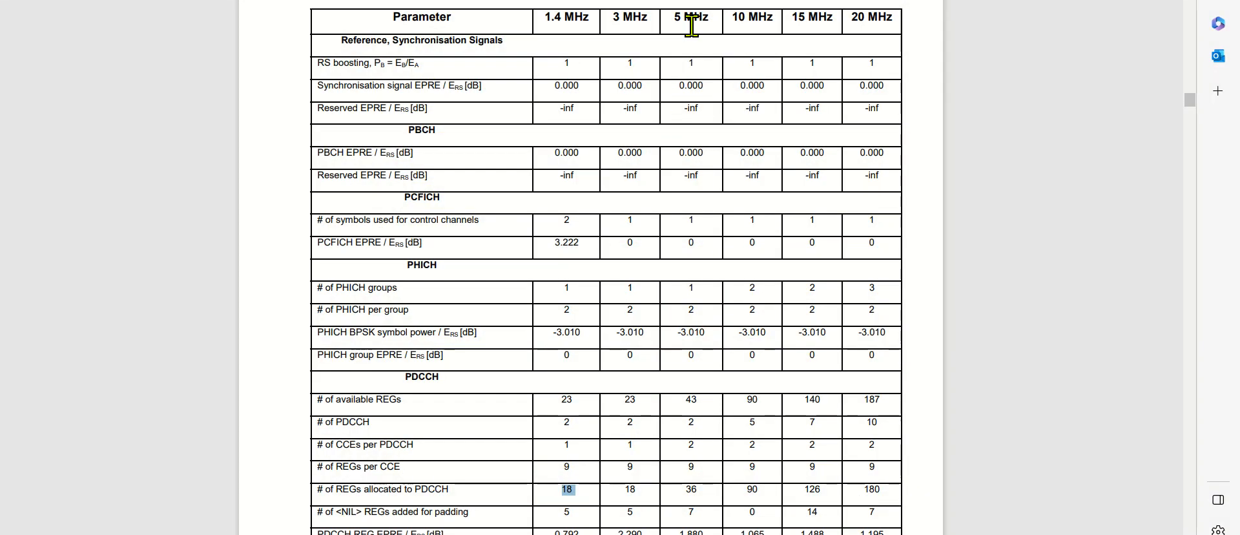
{"action": "mouse_move", "coordinate": [690, 395]}
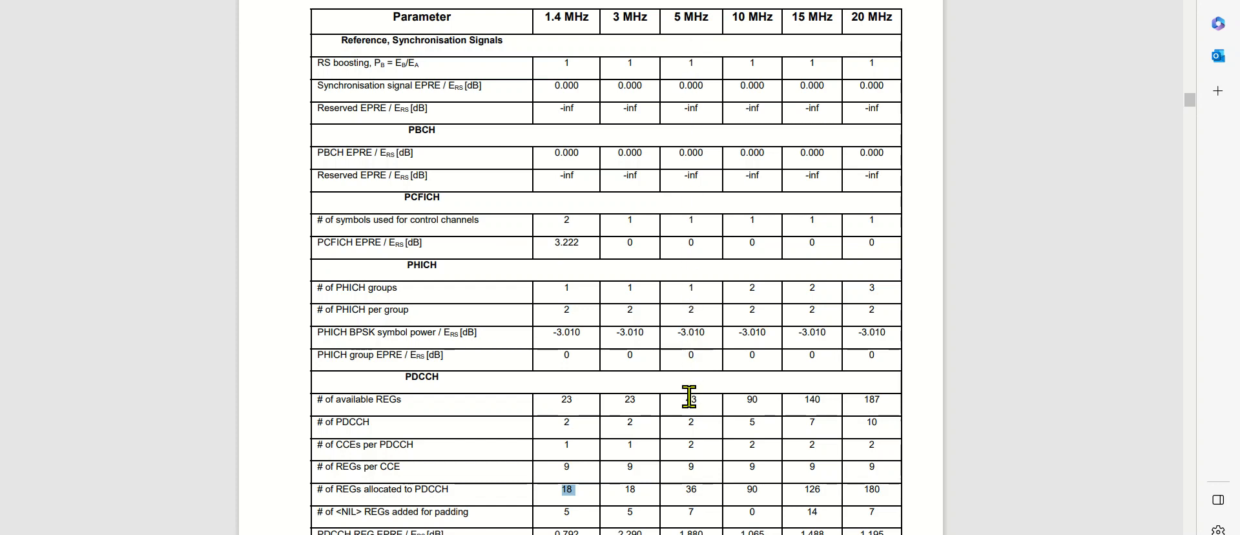
{"action": "mouse_move", "coordinate": [688, 408]}
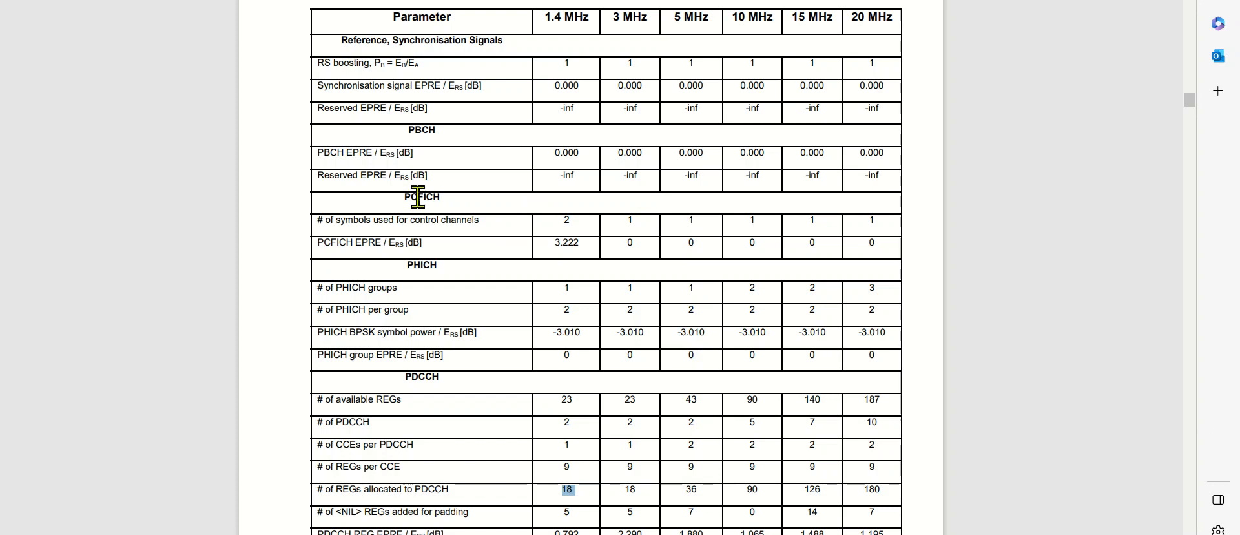
{"action": "mouse_move", "coordinate": [507, 233]}
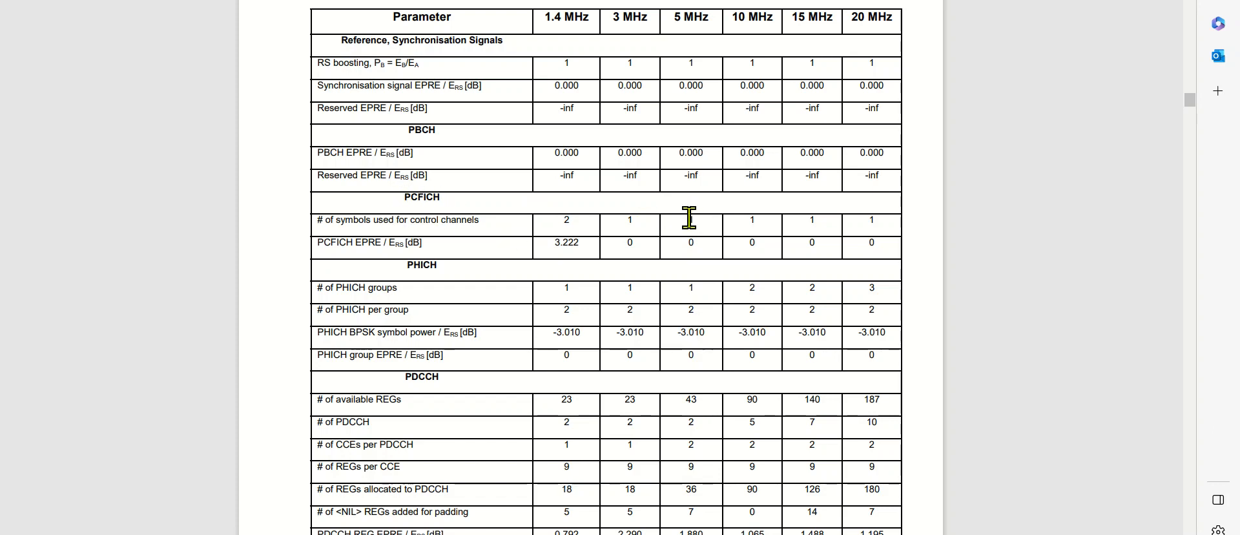
{"action": "double_click", "coordinate": [690, 220]}
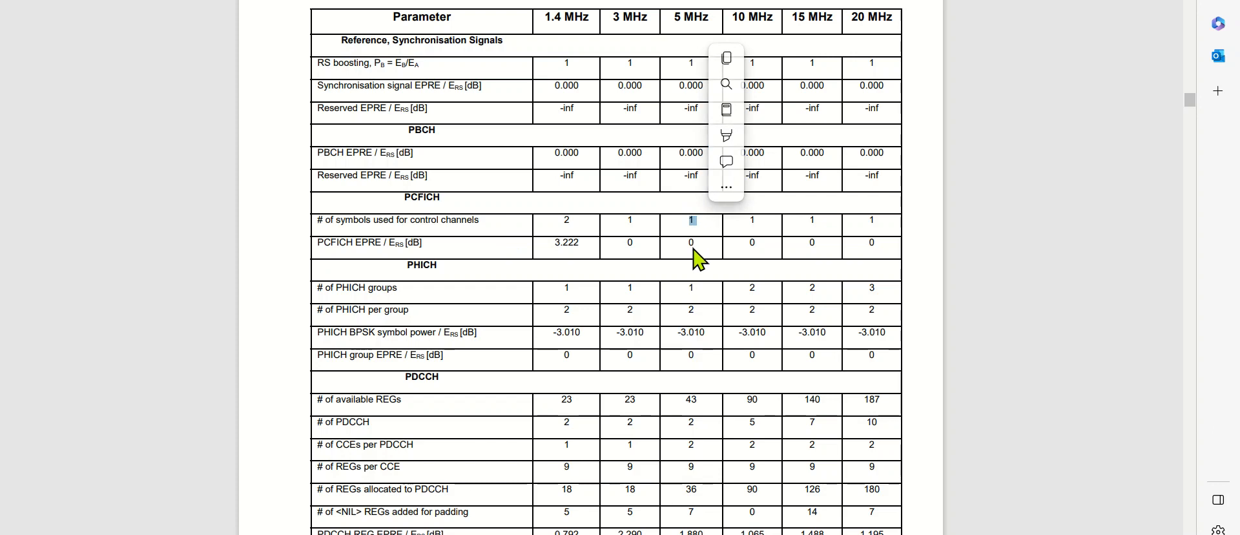
{"action": "mouse_move", "coordinate": [685, 426]}
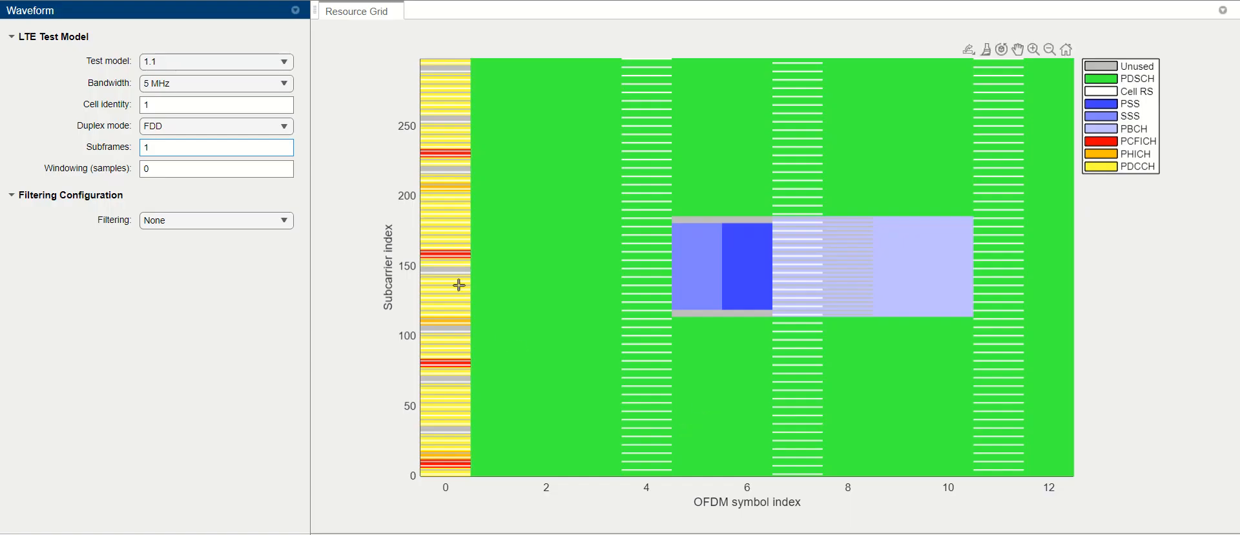
{"action": "left_click", "coordinate": [458, 284]}
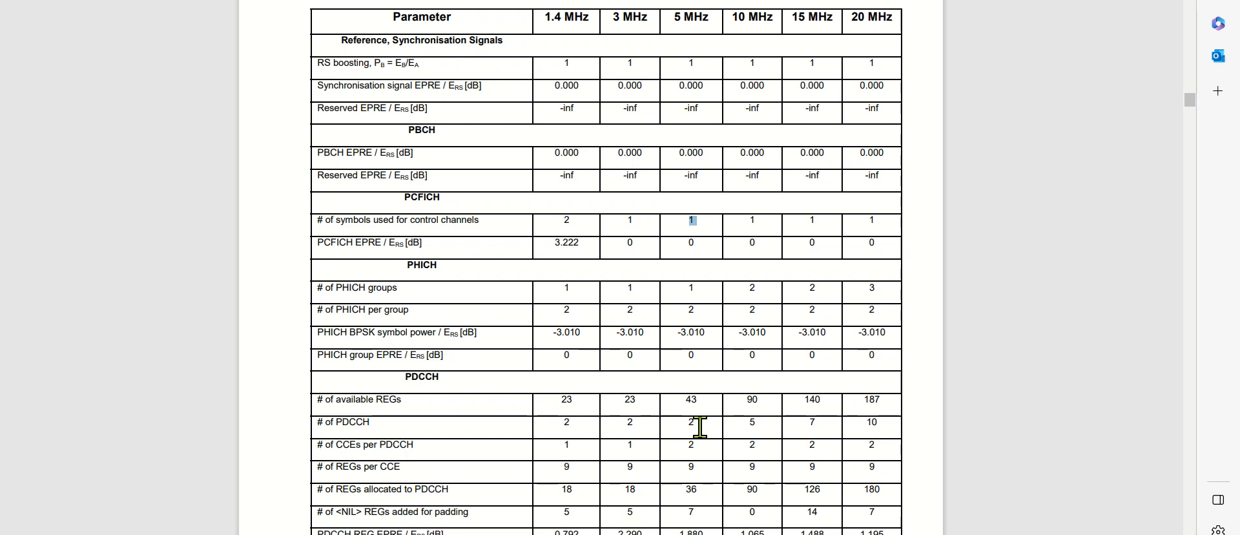
{"action": "mouse_move", "coordinate": [700, 457]}
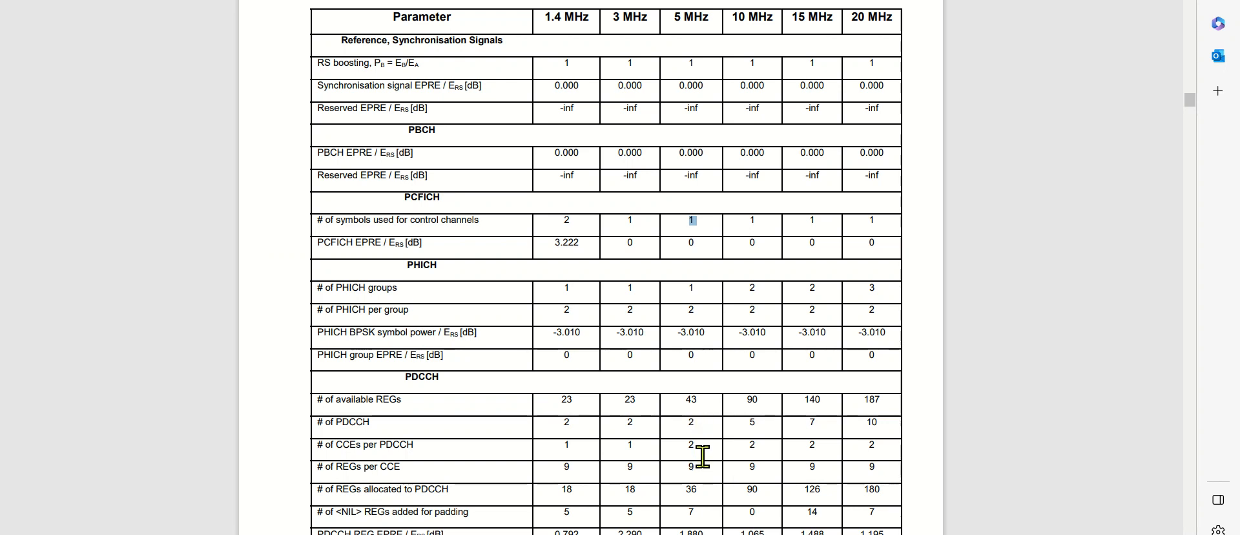
{"action": "mouse_move", "coordinate": [702, 450]}
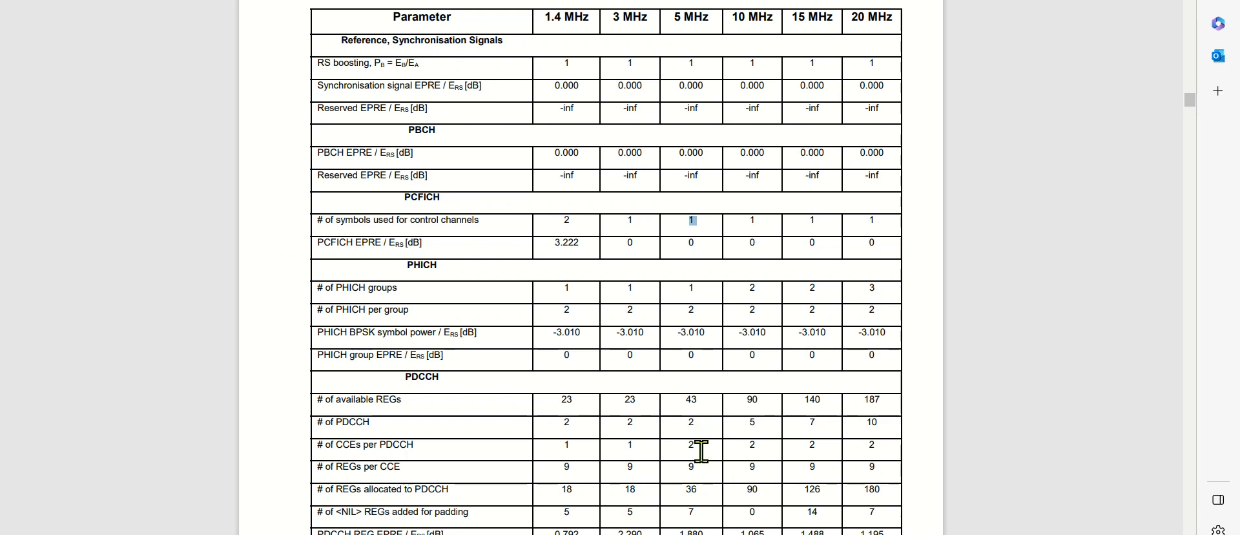
{"action": "mouse_move", "coordinate": [685, 474]}
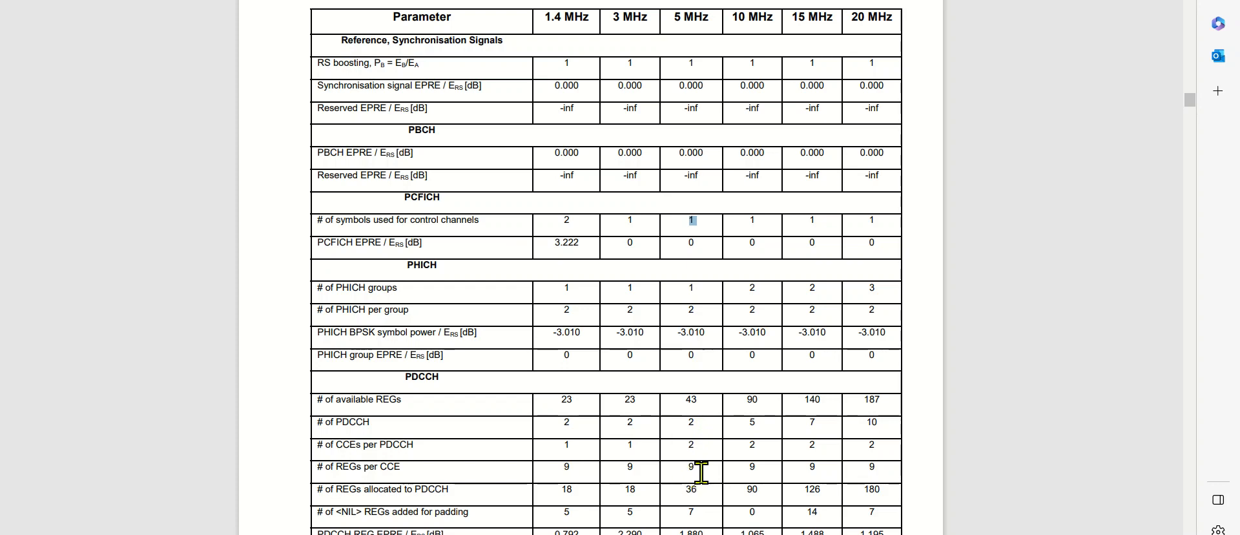
{"action": "mouse_move", "coordinate": [695, 489]}
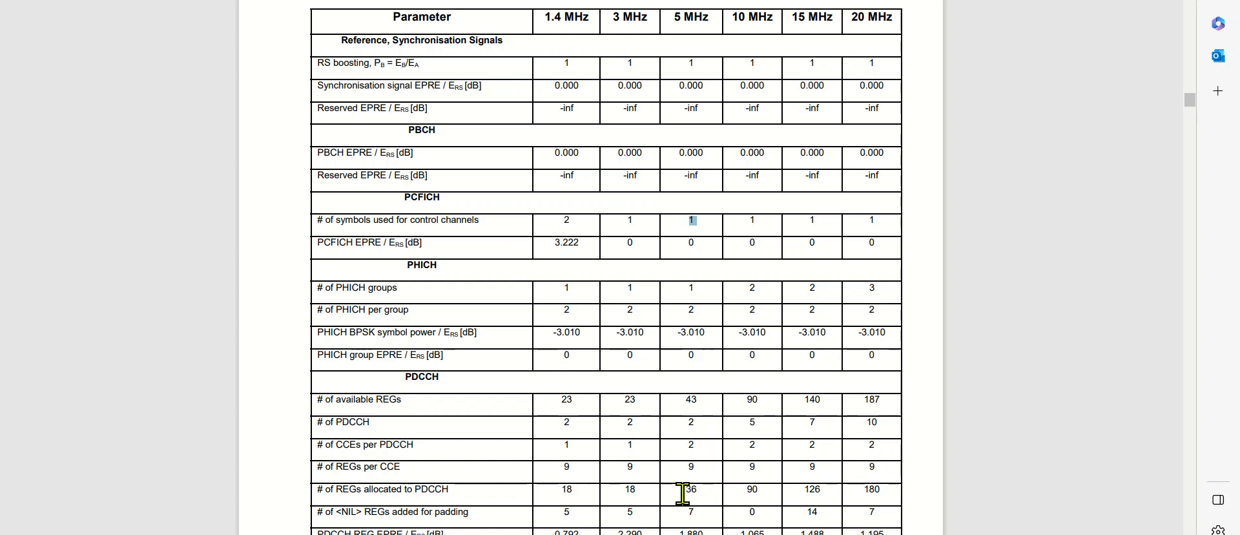
{"action": "double_click", "coordinate": [689, 489]}
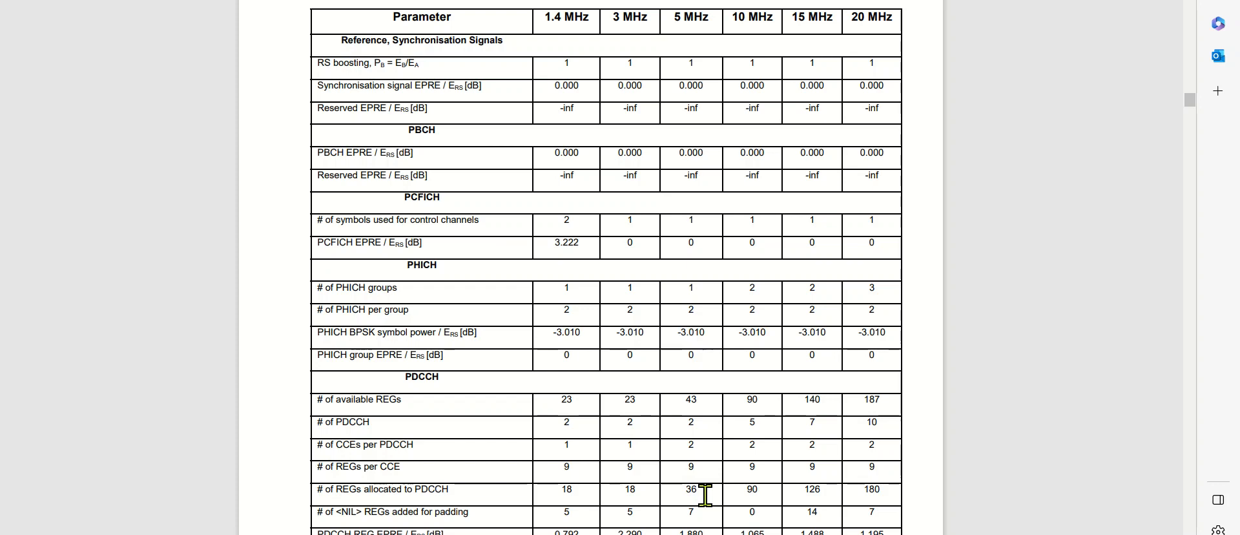
{"action": "double_click", "coordinate": [690, 489]}
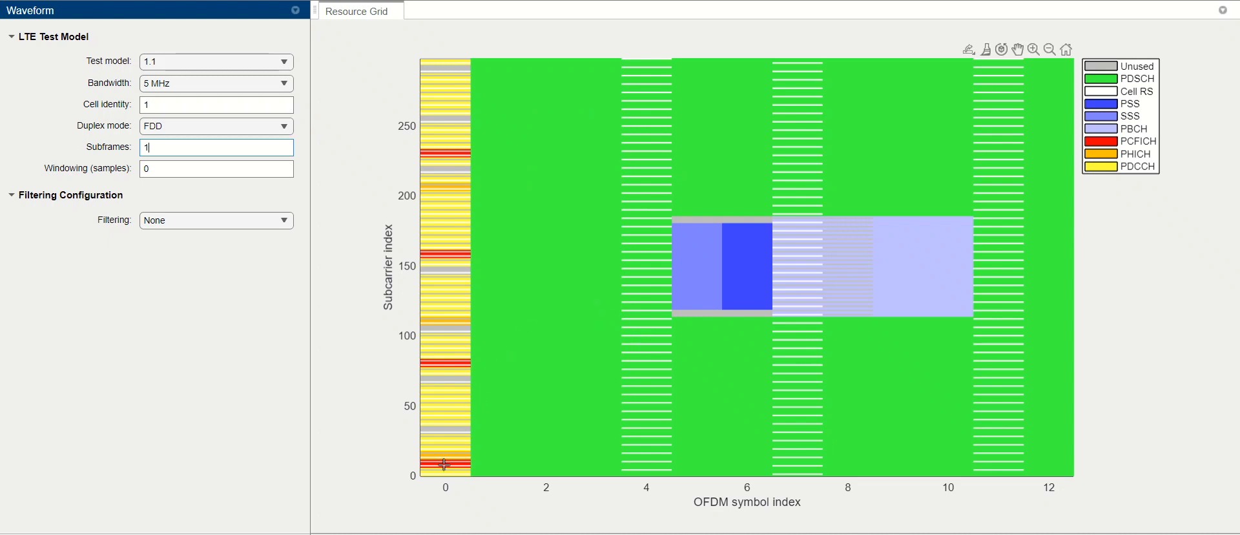
{"action": "mouse_move", "coordinate": [427, 188]}
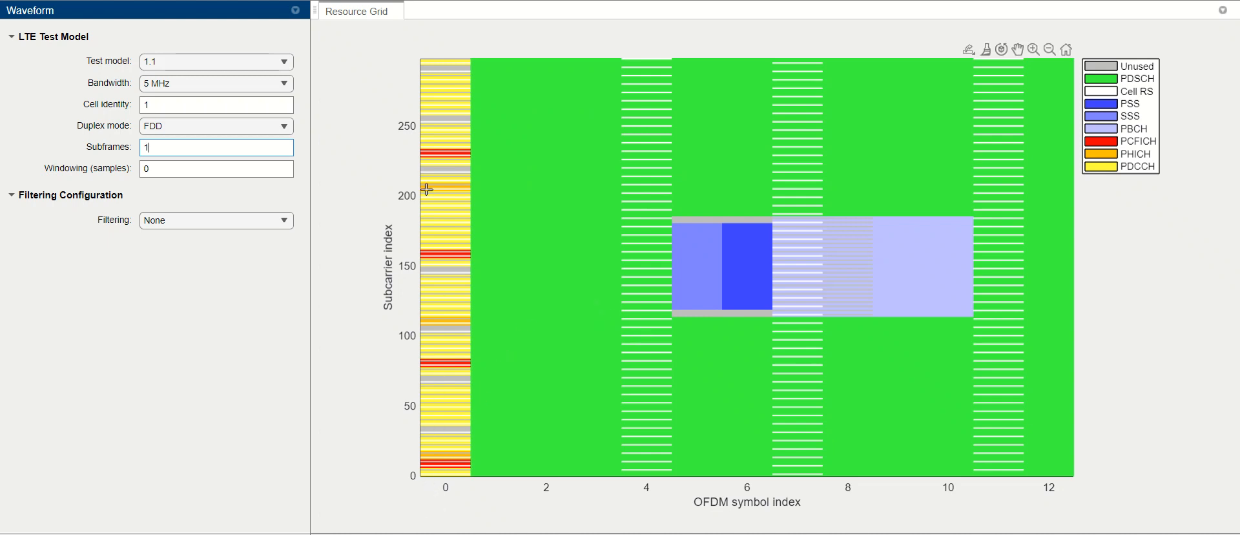
{"action": "mouse_move", "coordinate": [445, 480]}
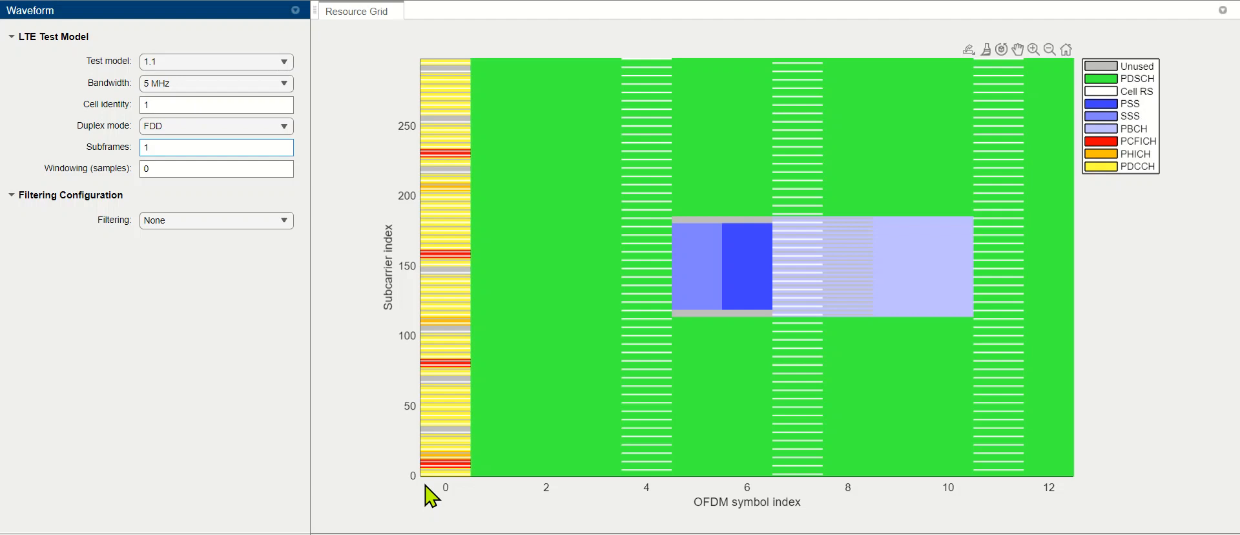
{"action": "mouse_move", "coordinate": [436, 307]}
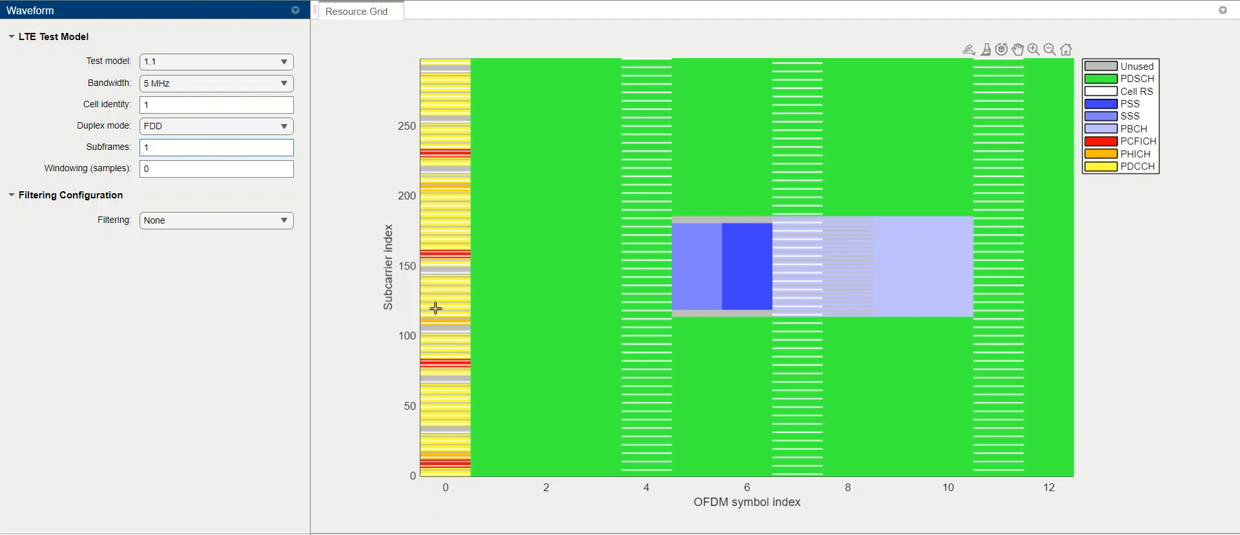
{"action": "mouse_move", "coordinate": [444, 412]}
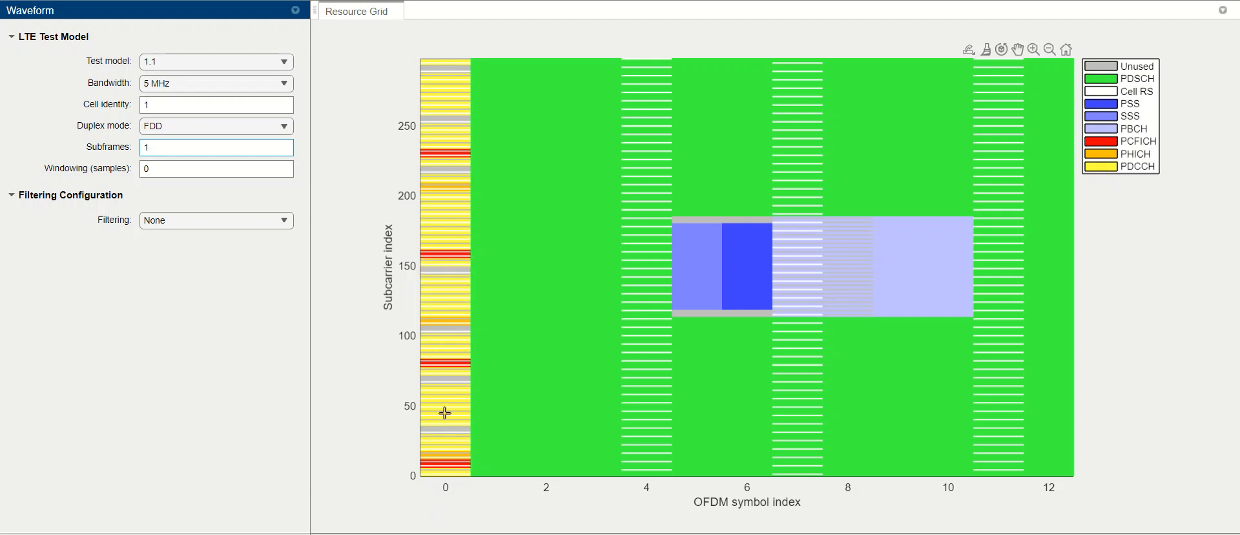
{"action": "left_click", "coordinate": [215, 148]}
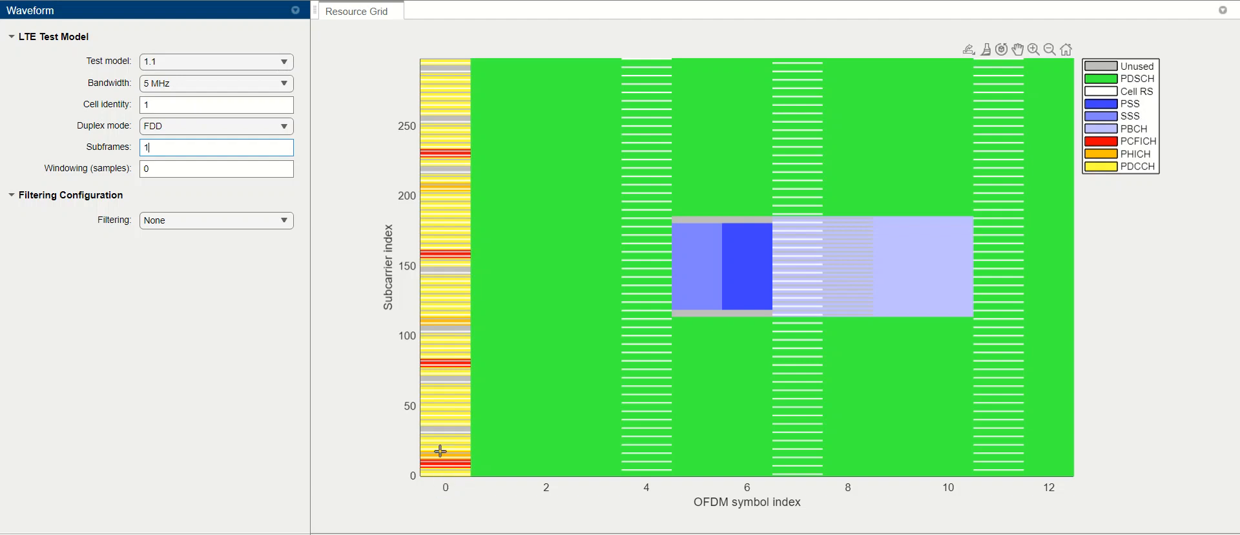
{"action": "mouse_move", "coordinate": [405, 267]}
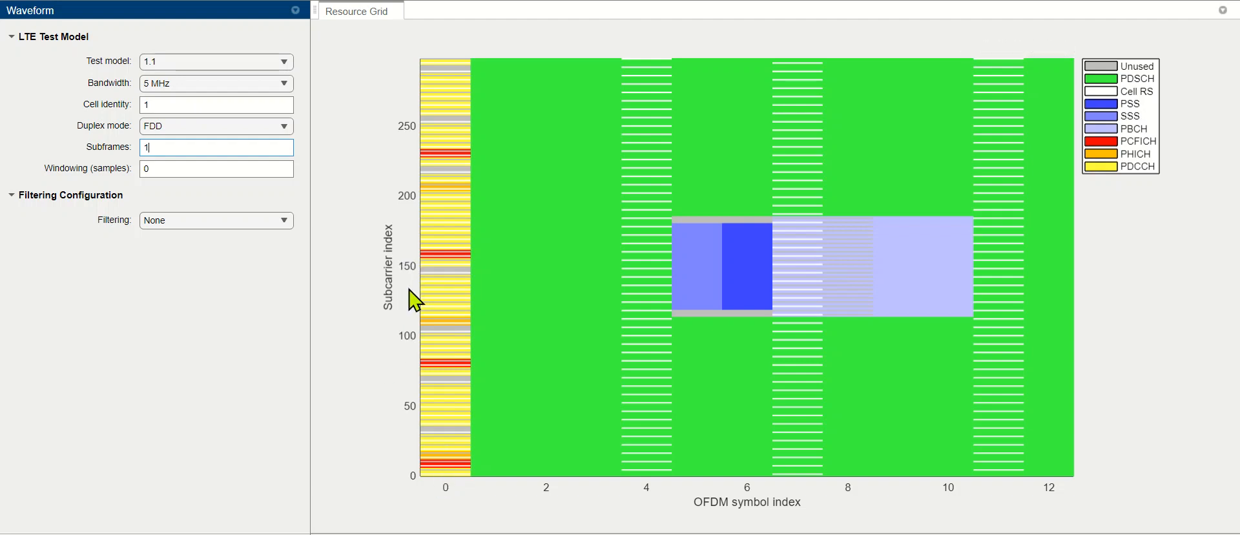
{"action": "mouse_move", "coordinate": [434, 307]}
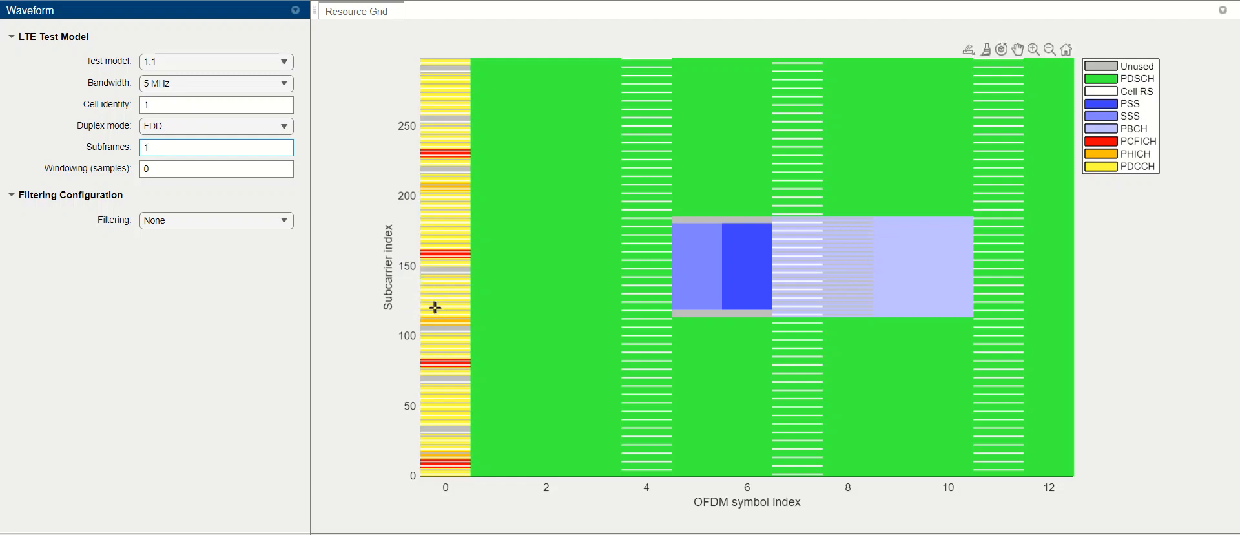
{"action": "mouse_move", "coordinate": [440, 432]}
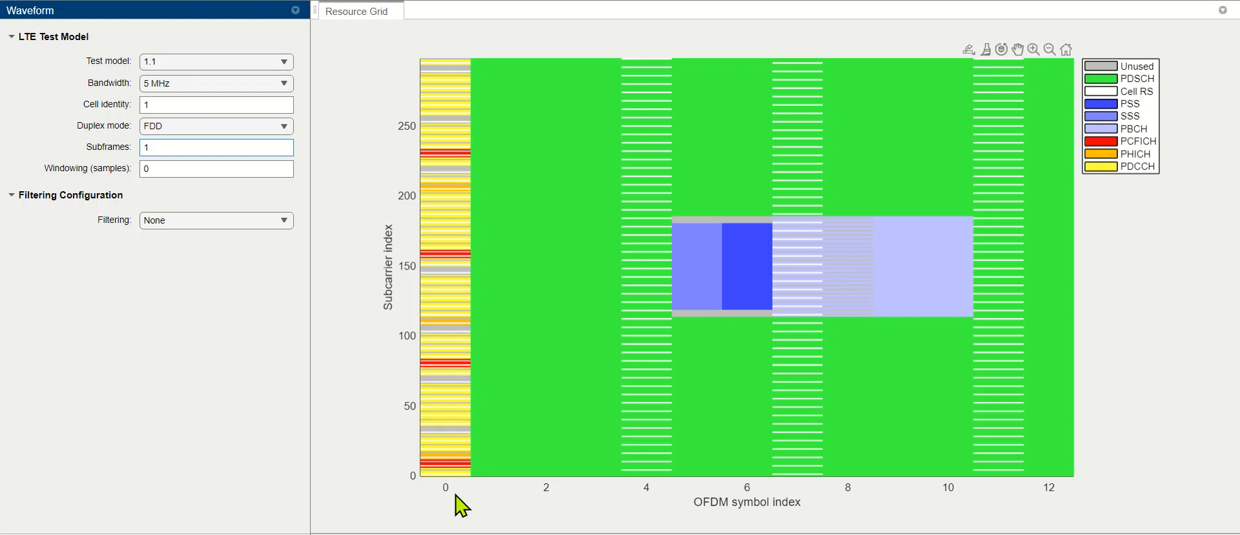
{"action": "key", "text": "alt+tab"}
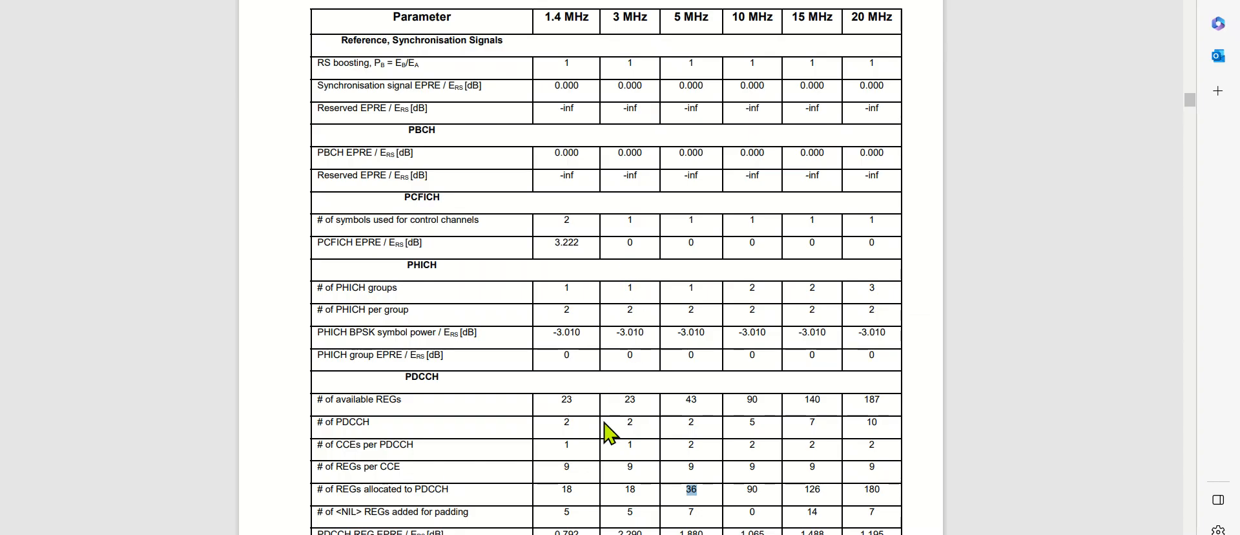
{"action": "mouse_move", "coordinate": [568, 475]}
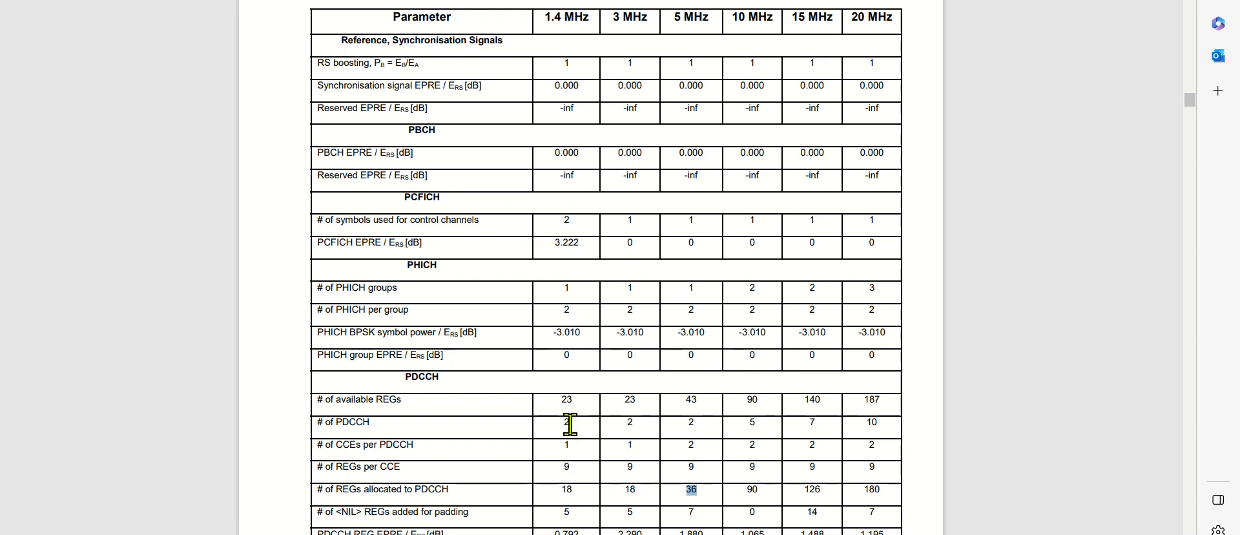
{"action": "mouse_move", "coordinate": [566, 488]}
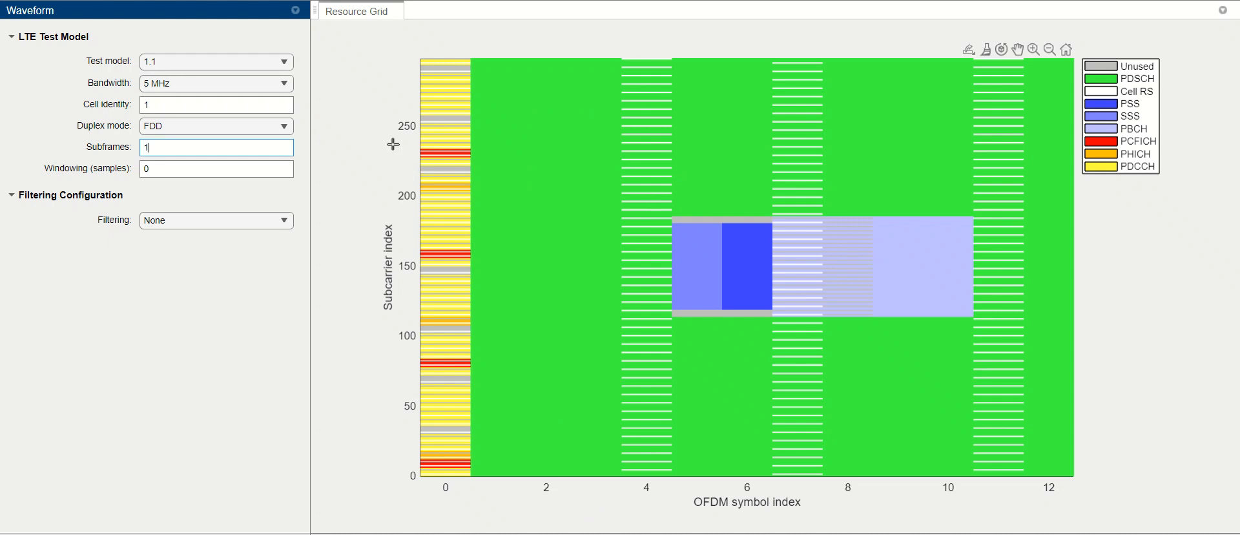
Regenerate the test model 1.1 resource grid at 1.4 MHz bandwidth.
{"action": "left_click", "coordinate": [216, 83]}
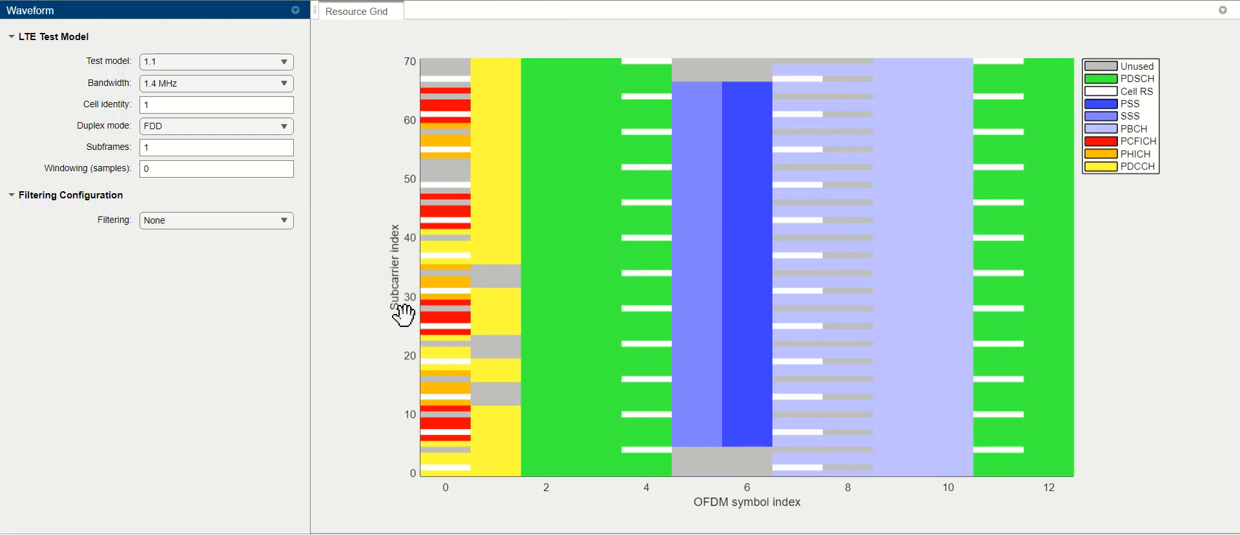
{"action": "mouse_move", "coordinate": [498, 464]}
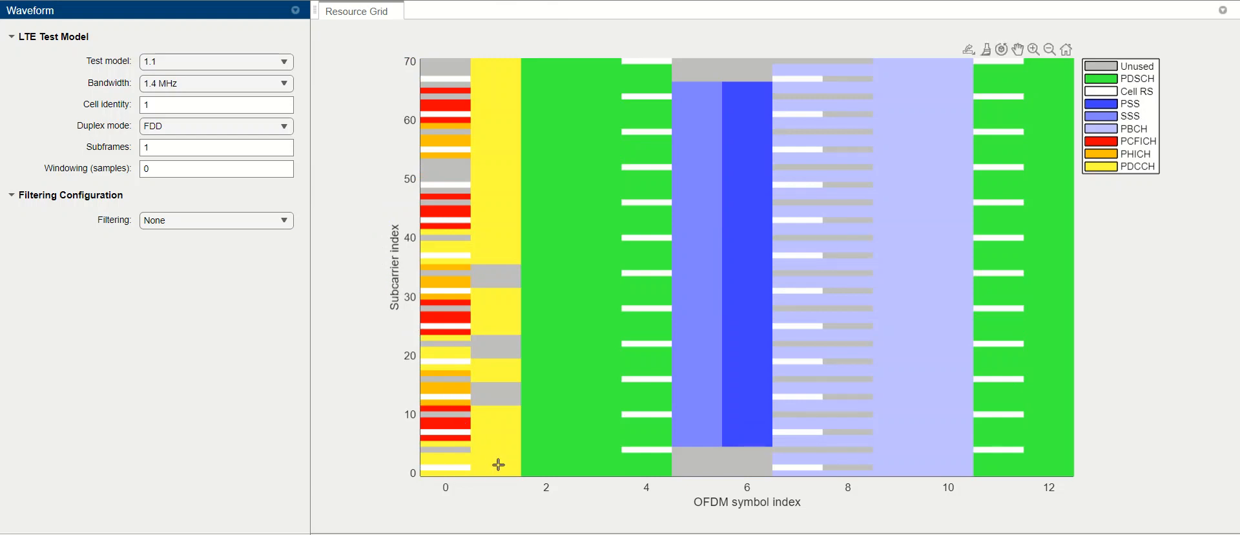
{"action": "mouse_move", "coordinate": [503, 494]}
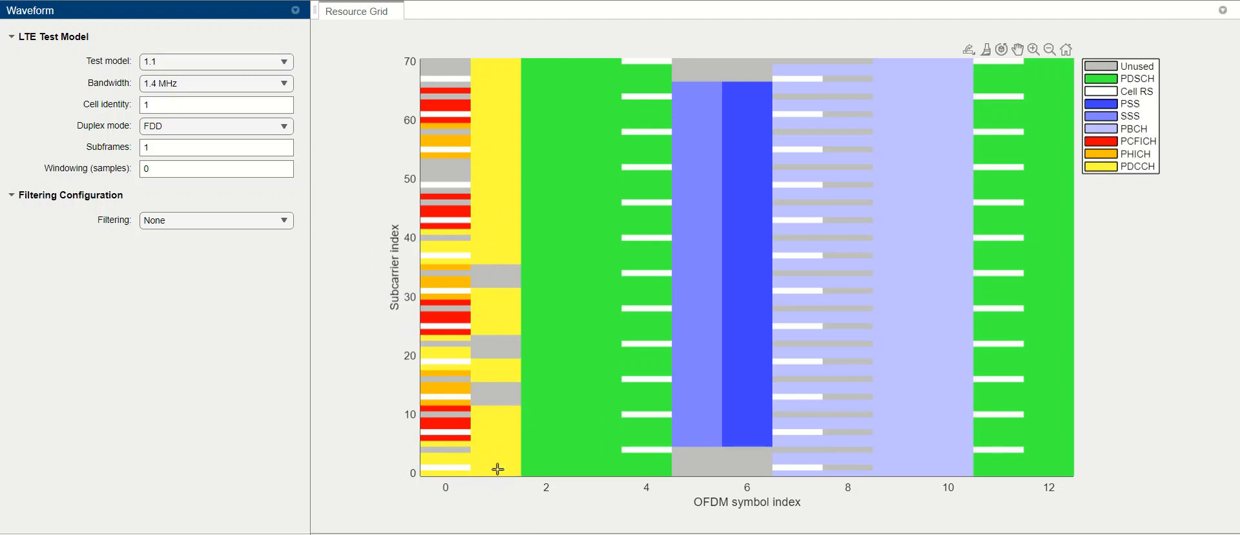
{"action": "mouse_move", "coordinate": [482, 469]}
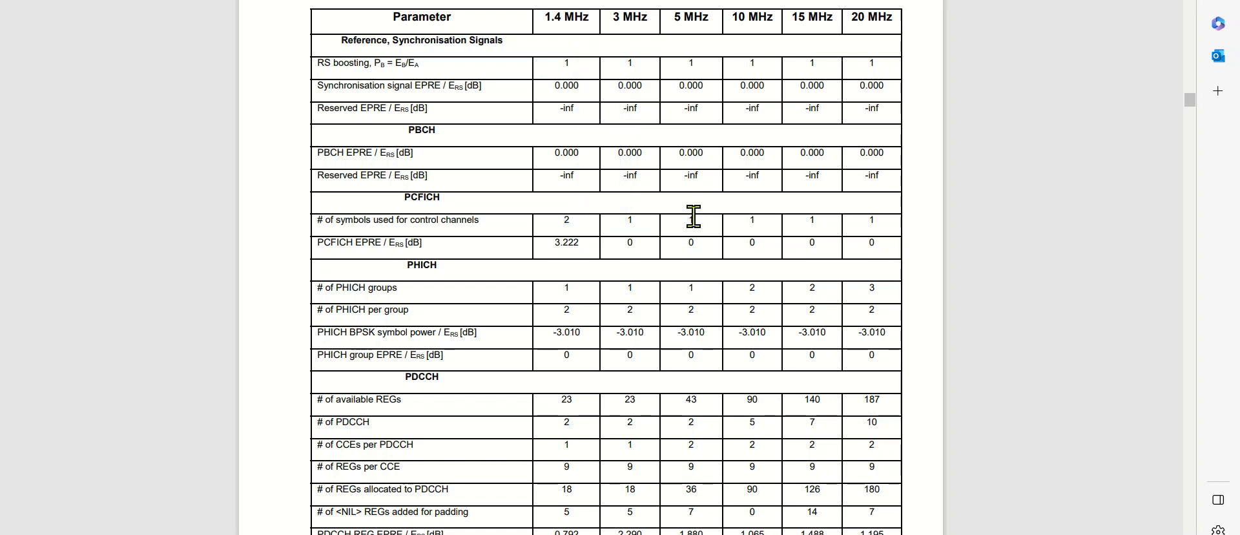
Highlight the 5 MHz control-symbol count again, then return to the 1.4 MHz grid.
{"action": "double_click", "coordinate": [691, 221]}
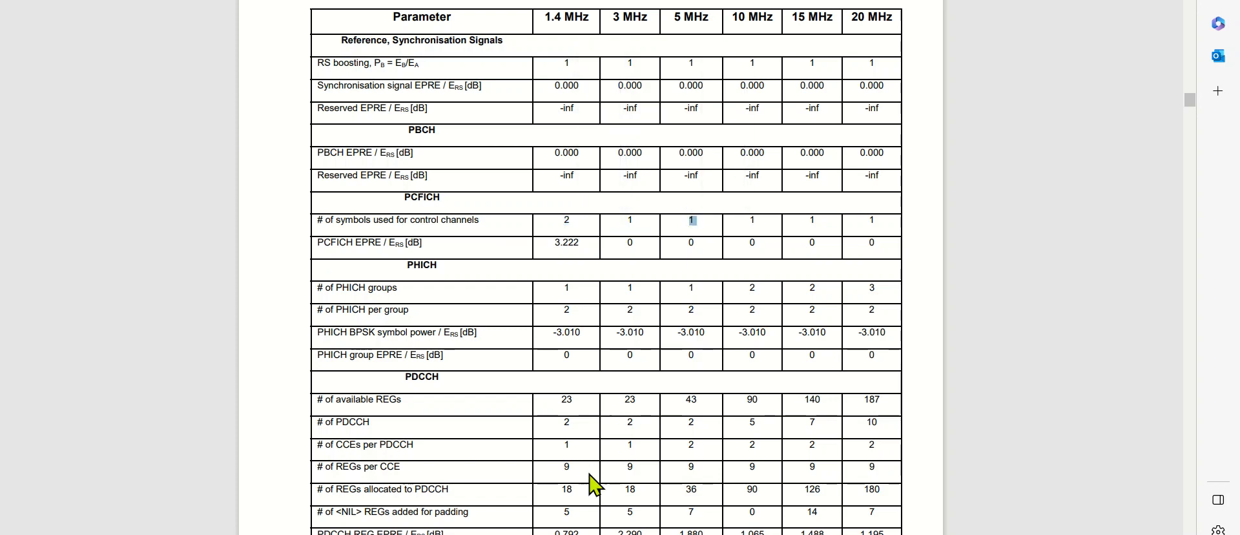
{"action": "double_click", "coordinate": [566, 489]}
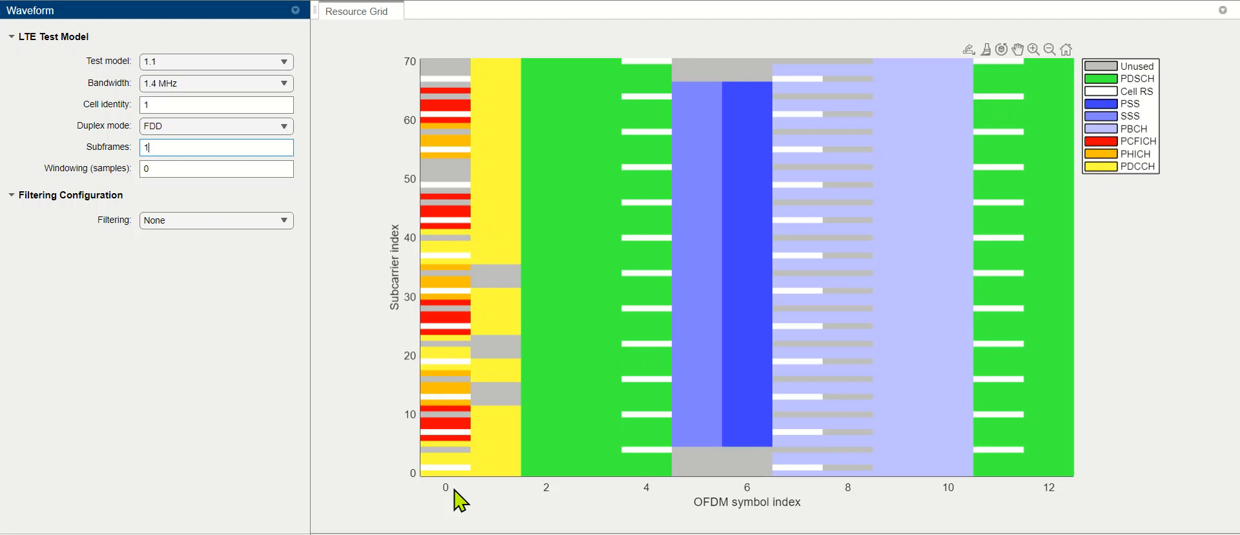
{"action": "mouse_move", "coordinate": [506, 496]}
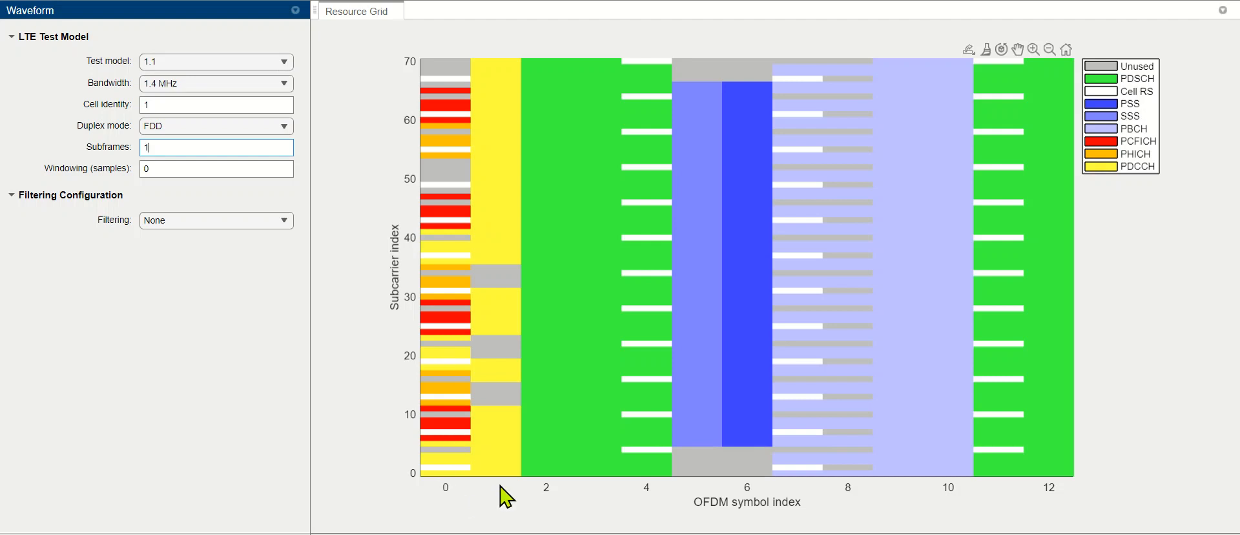